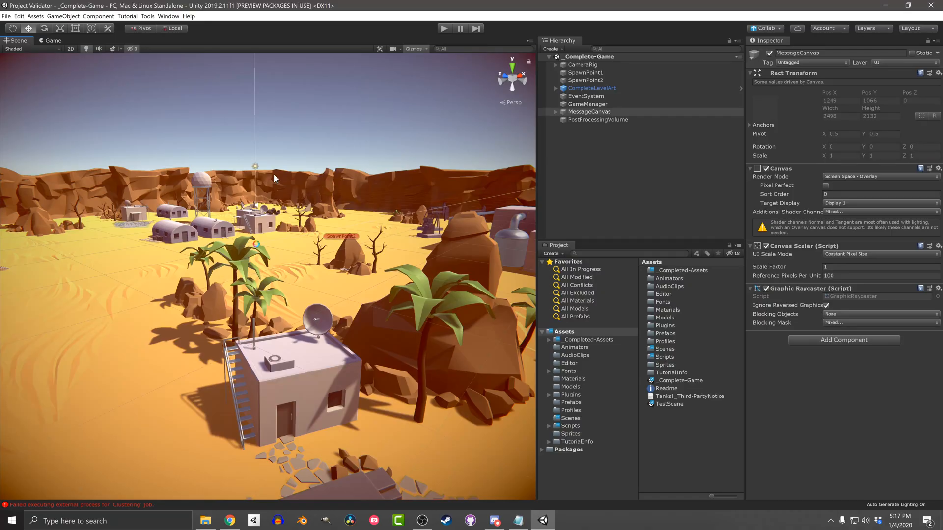
pyautogui.moveTo(262, 152)
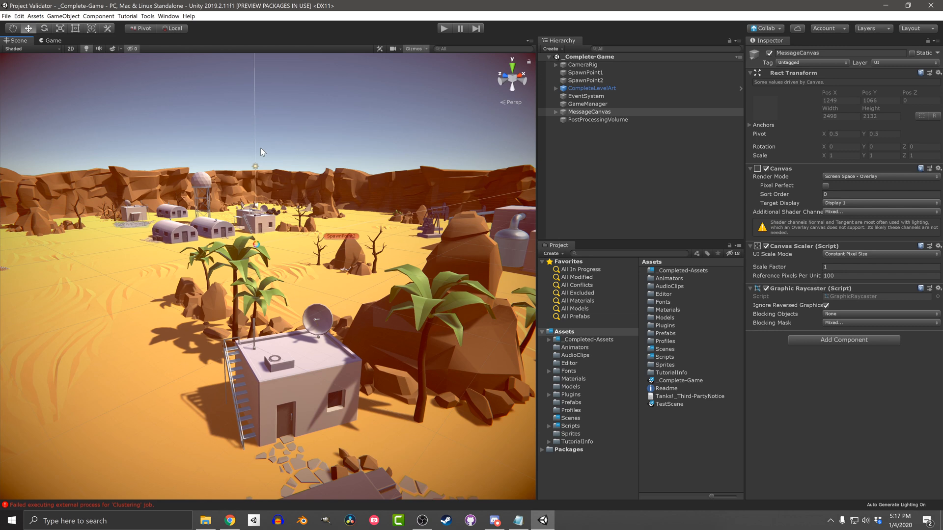
# Step: Open Tools > Odin Project Validator on the Scan Entire Project profile
pyautogui.click(146, 15)
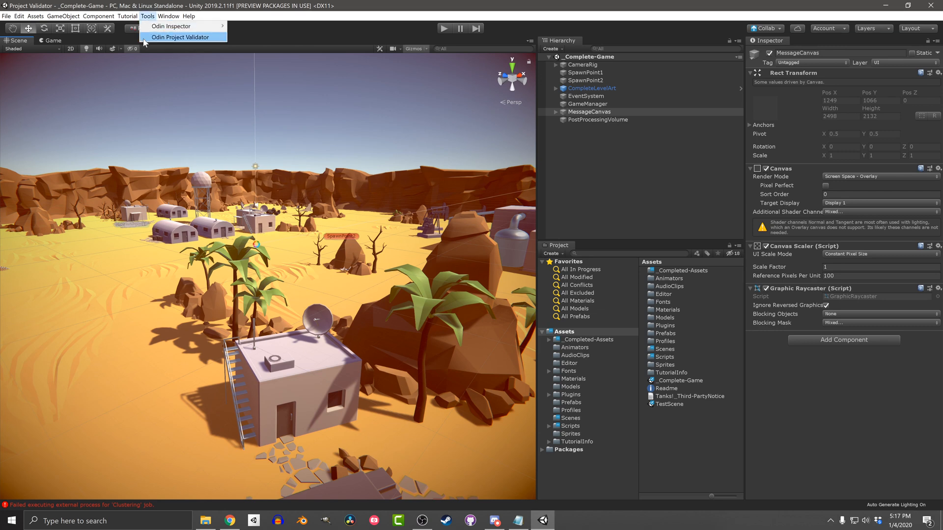
pyautogui.click(180, 36)
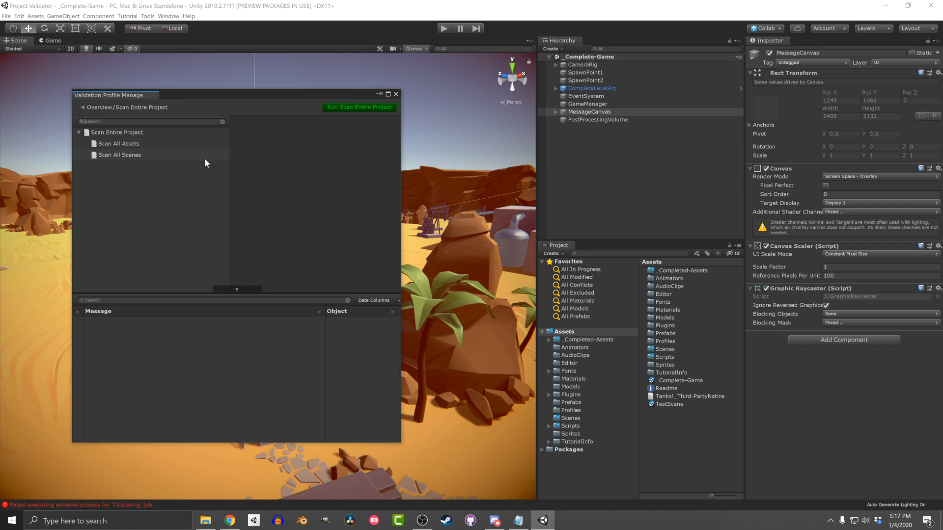
# Step: Run Scan Entire Project, reporting six errors in CompleteTank prefabs and GameManager
pyautogui.click(359, 107)
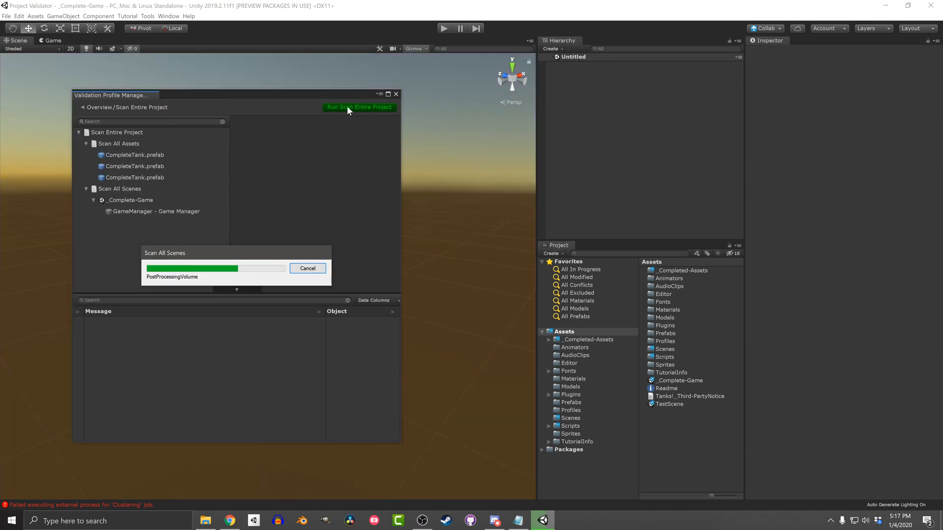
pyautogui.click(359, 107)
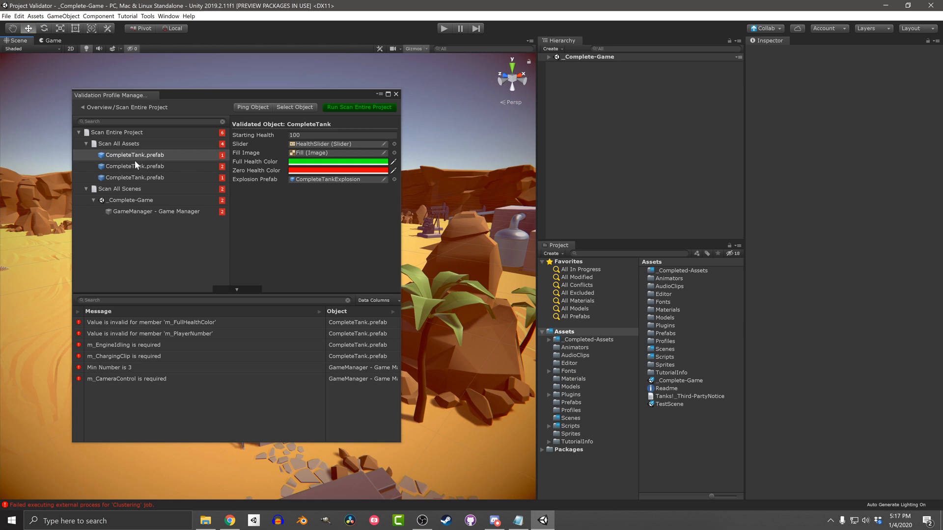
# Step: Review the flagged CompleteTank prefab and GameManager values, then rescan for zero errors
pyautogui.click(134, 166)
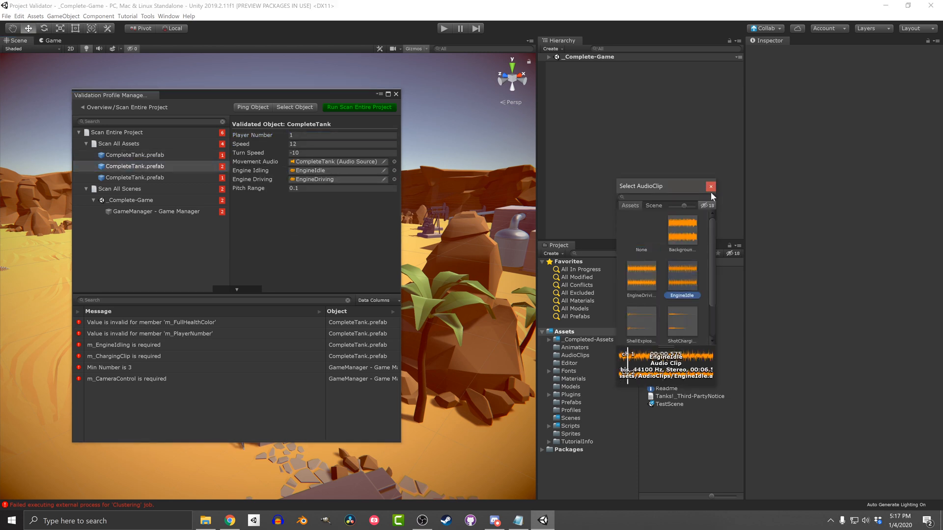
pyautogui.click(136, 178)
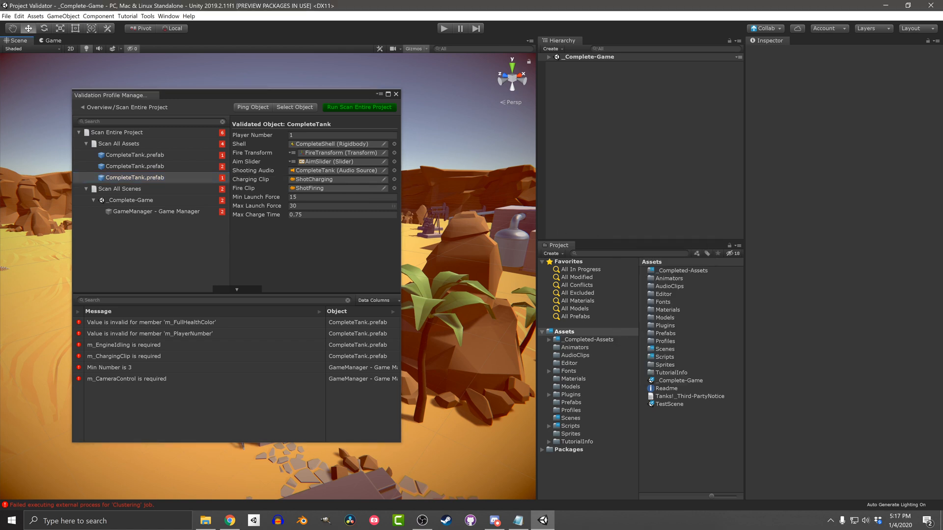
pyautogui.click(155, 212)
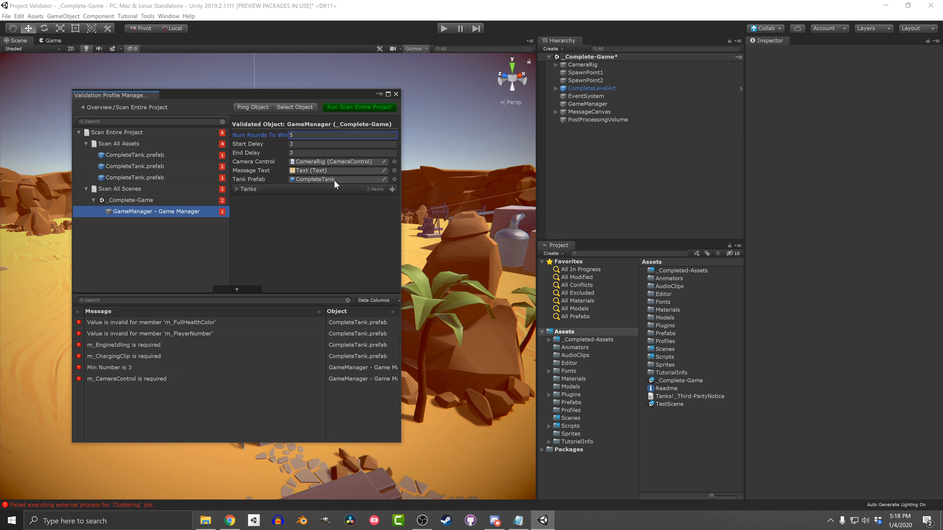
pyautogui.click(359, 108)
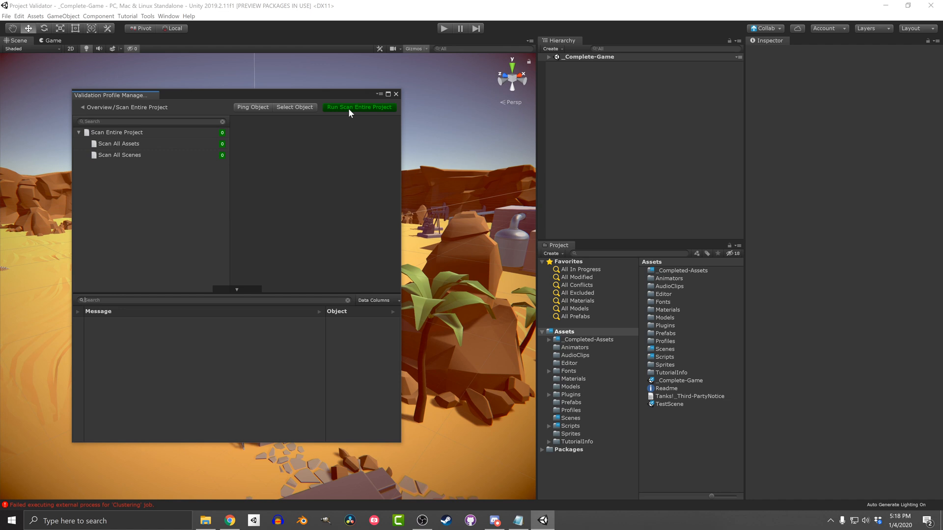
# Step: Return to the profiles Overview and open the Automate Validation settings
pyautogui.click(96, 107)
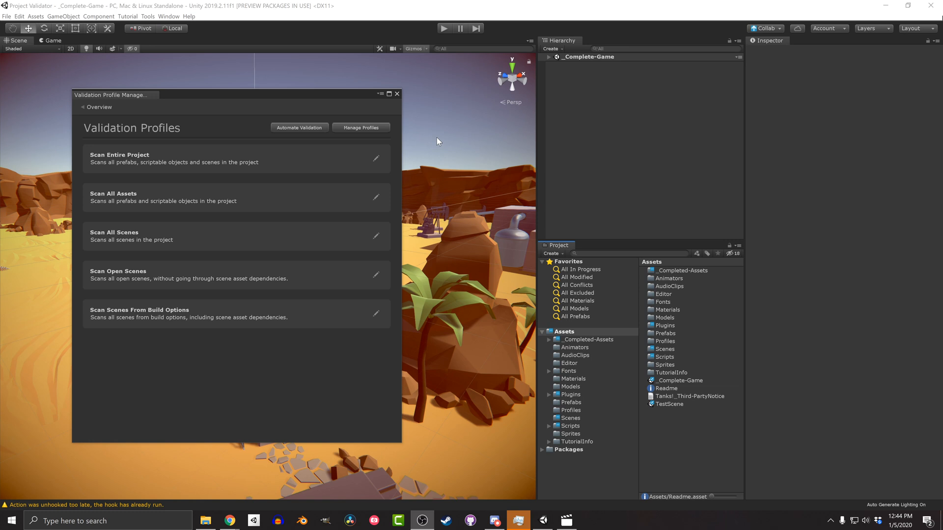
pyautogui.moveTo(419, 140)
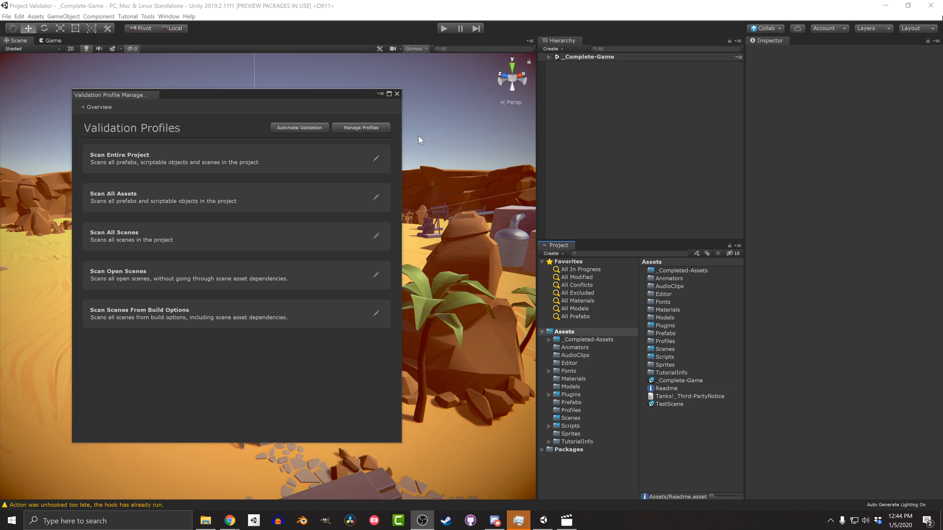
pyautogui.click(299, 128)
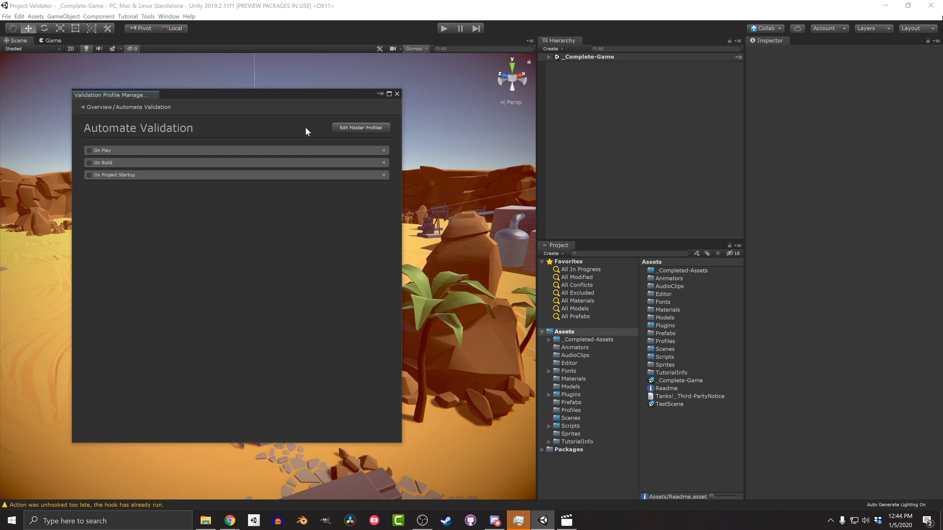
pyautogui.moveTo(53, 162)
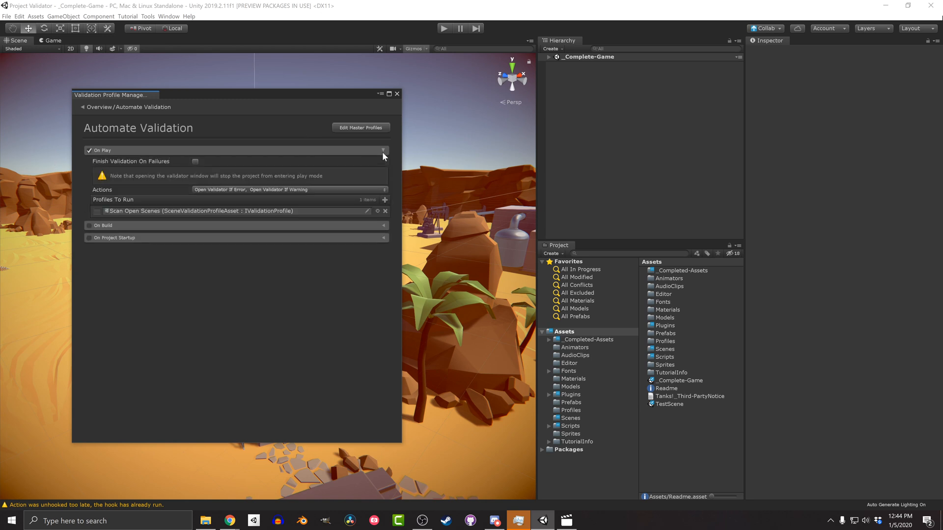
# Step: Enter Play to trigger the open-scenes scan, ending on Odin's pricing page
pyautogui.click(289, 189)
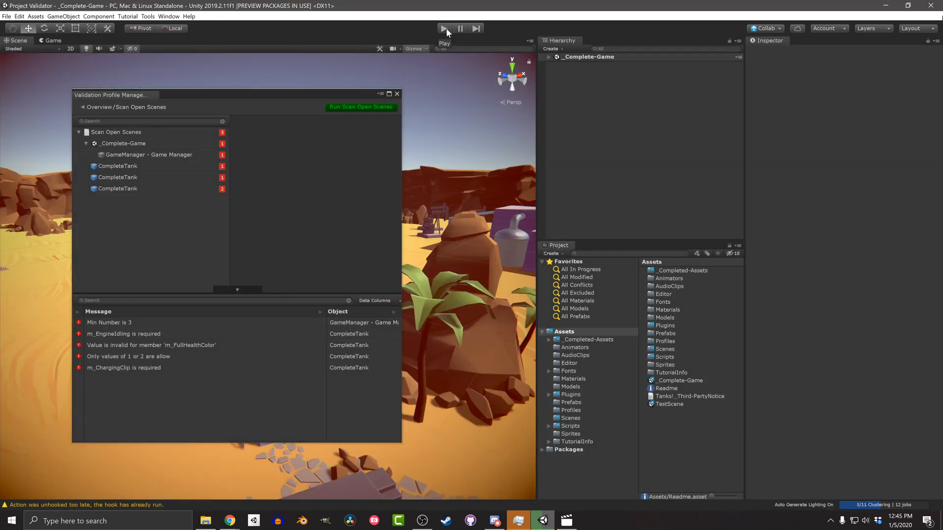
pyautogui.moveTo(397, 32)
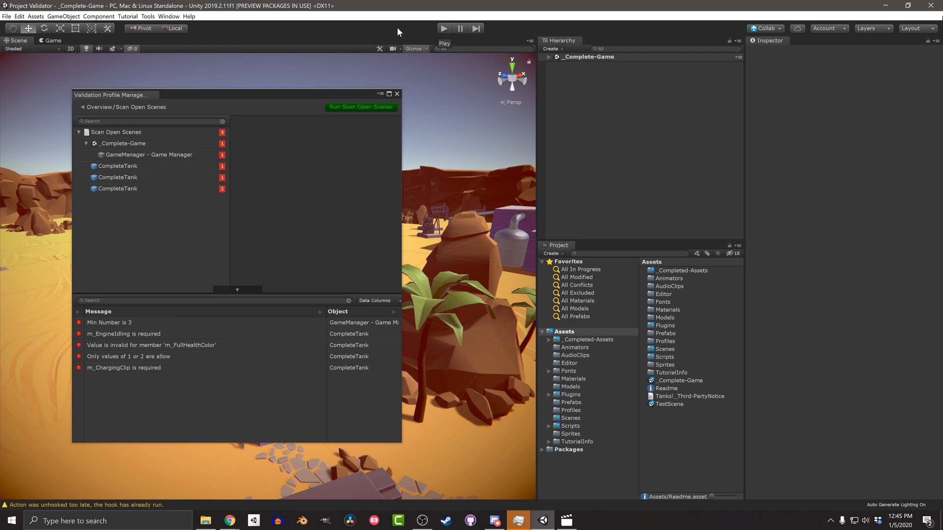
pyautogui.click(397, 93)
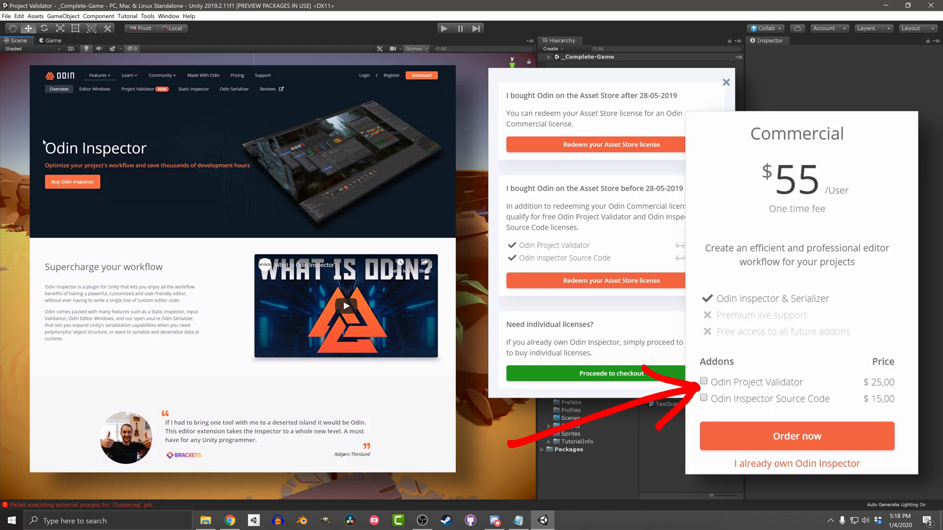
pyautogui.moveTo(141, 94)
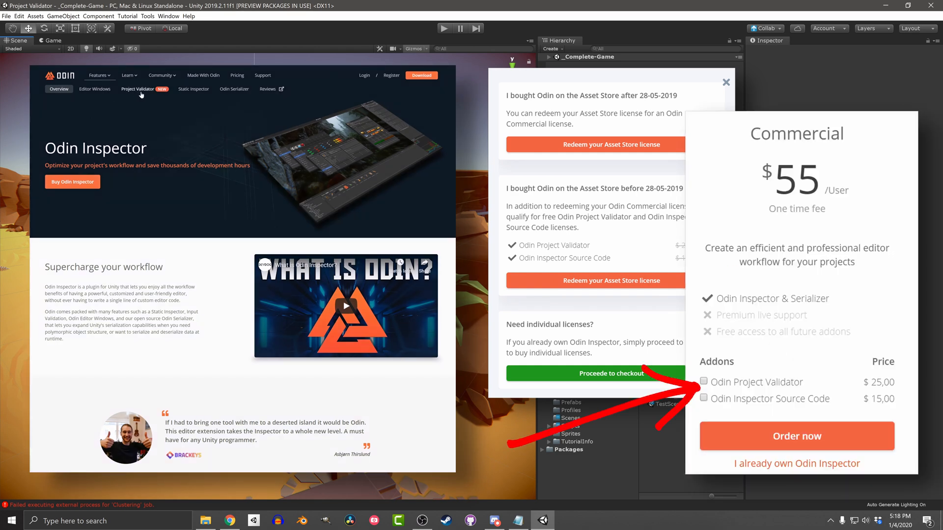
# Step: View the Project Validator product page, then open the Pricing plans page
pyautogui.click(143, 88)
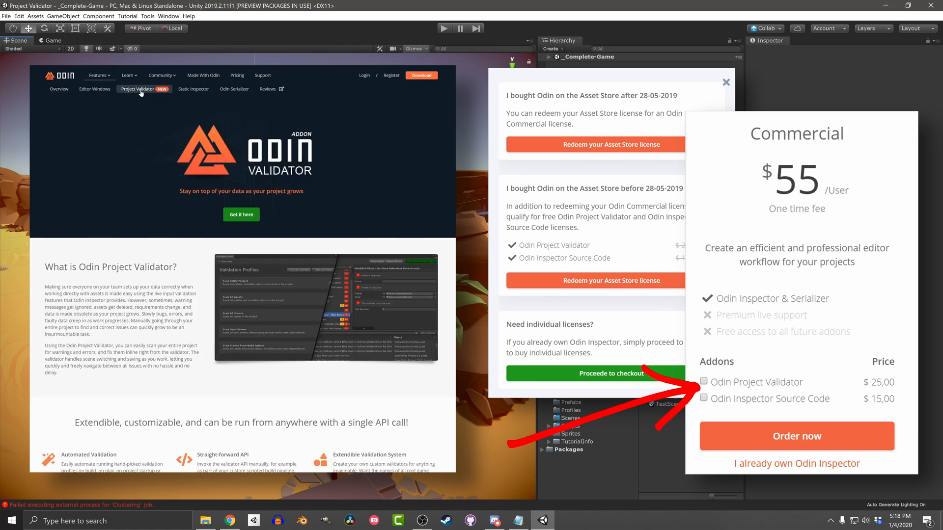
pyautogui.click(236, 75)
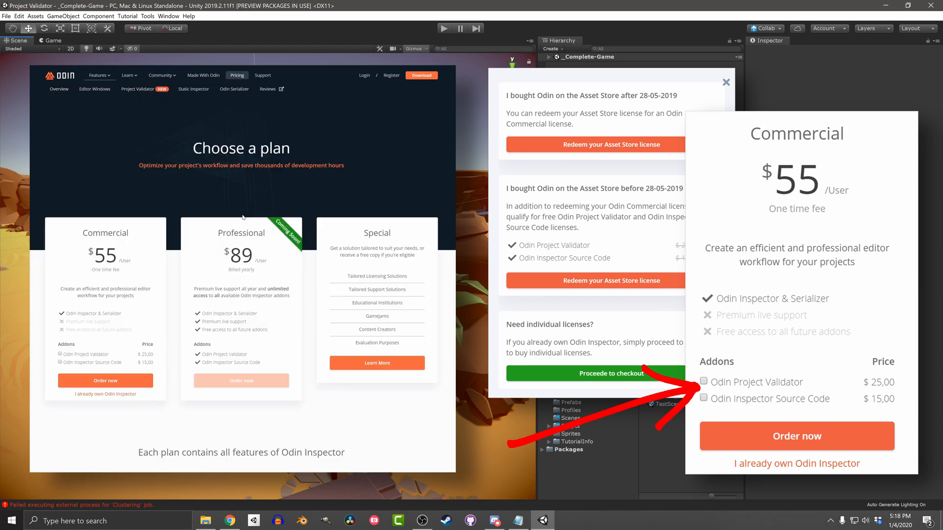
pyautogui.moveTo(243, 218)
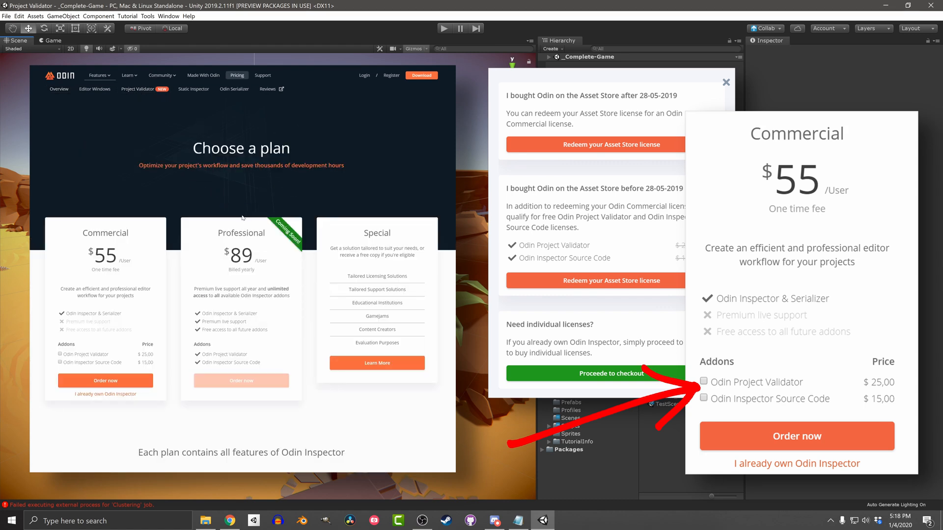